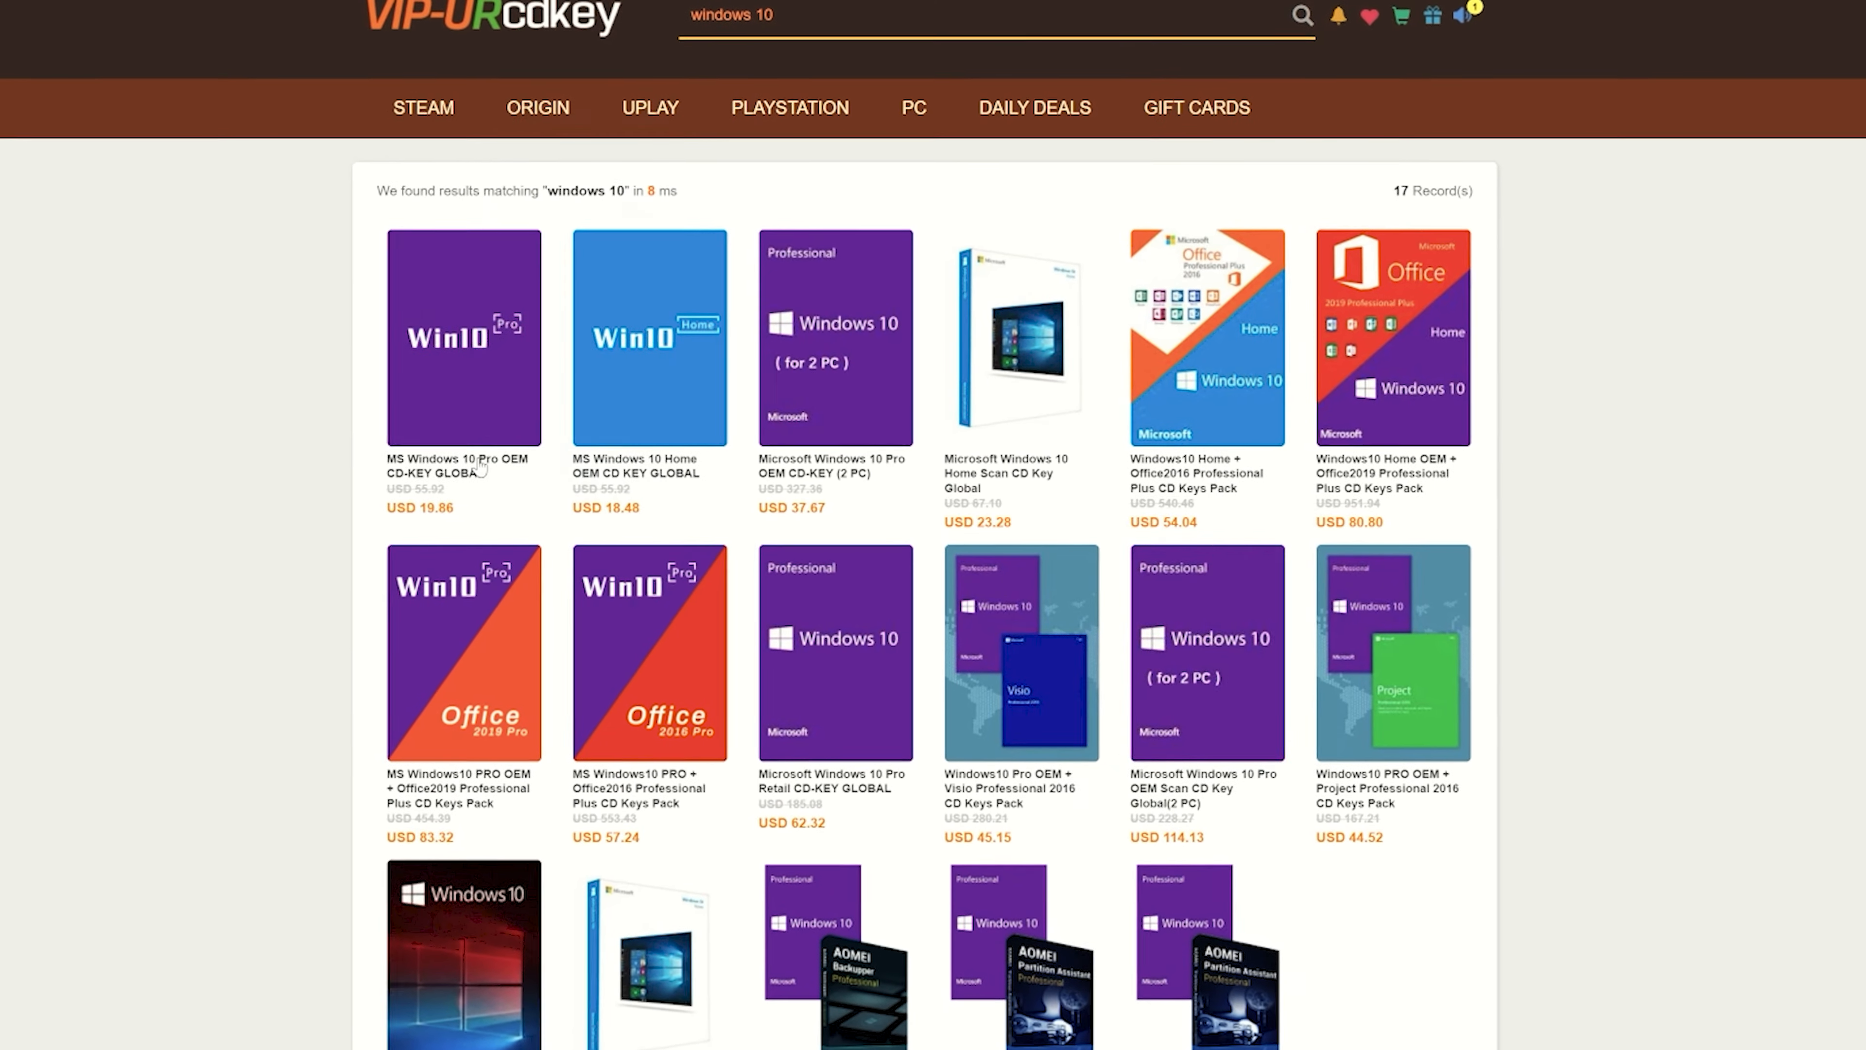
# Put the MS Windows 10 Pro OEM CD-KEY GLOBAL (USD 19.86) on the order confirmation page
pyautogui.click(462, 338)
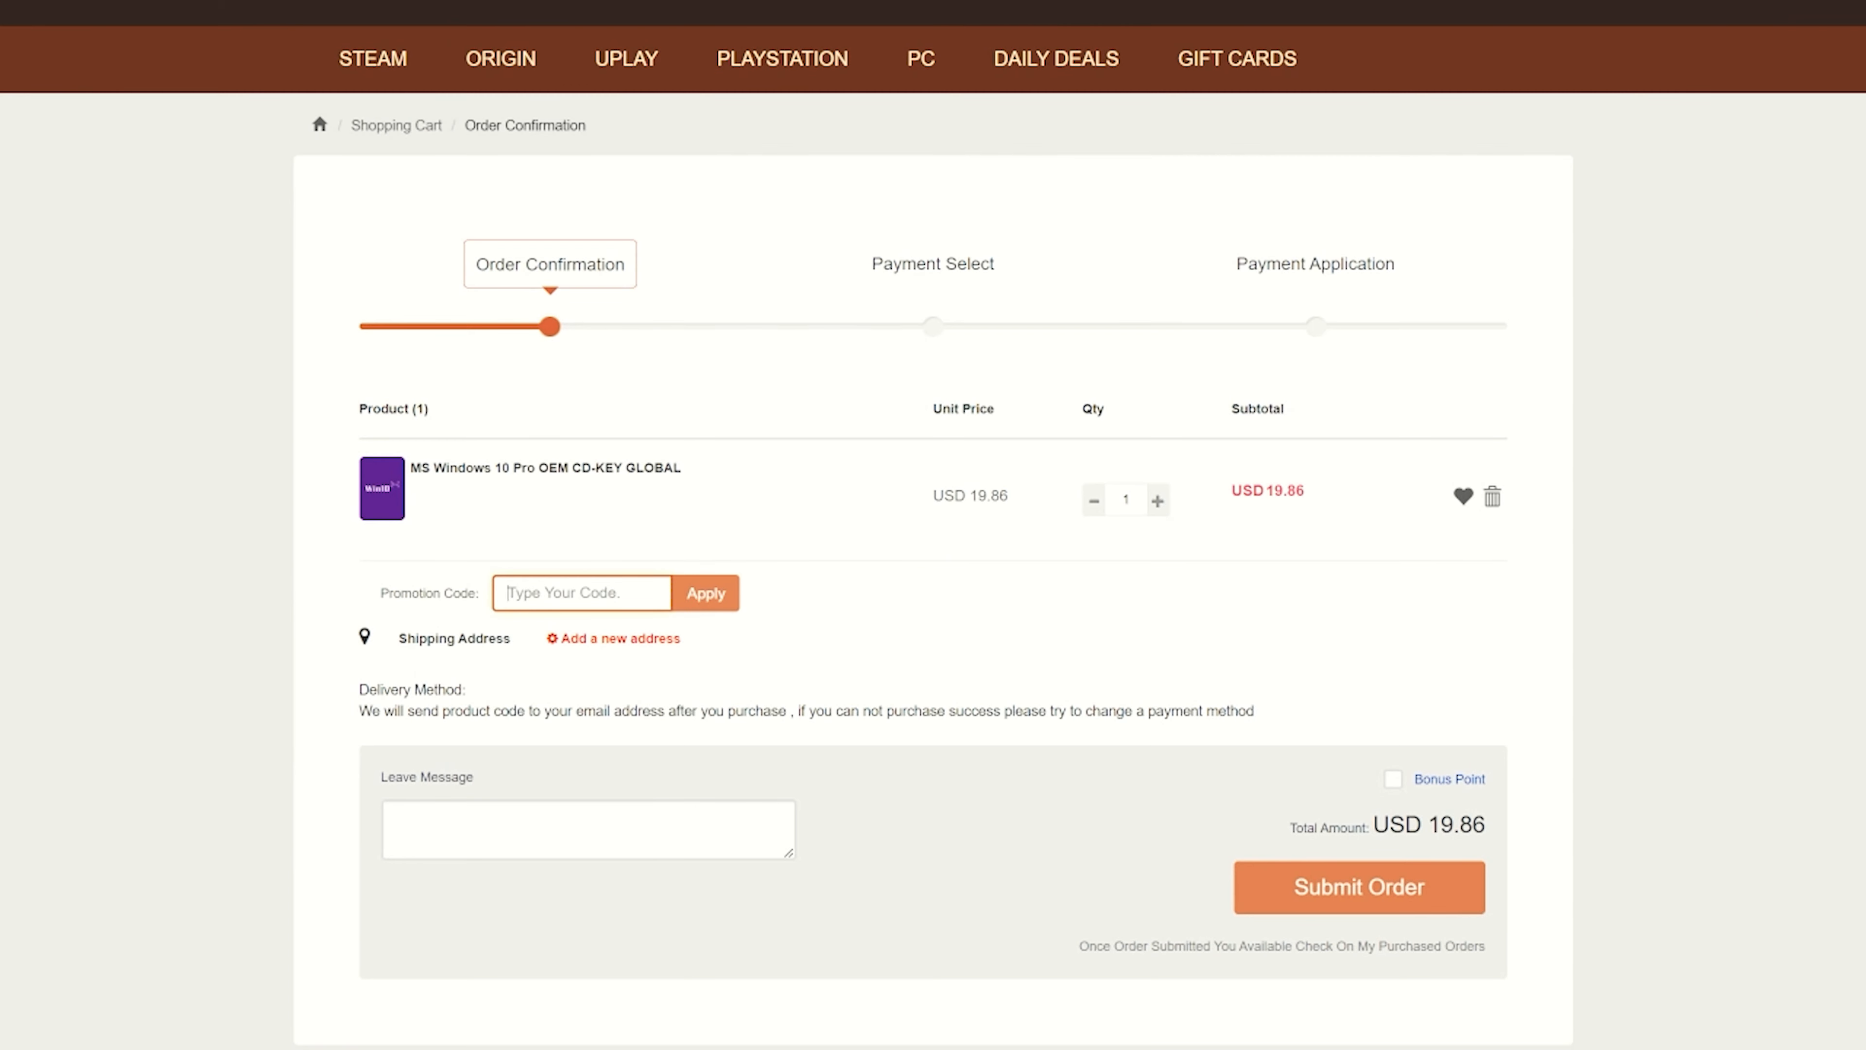
# Apply promo code rav20 to cut the total to USD 14.89 and proceed to Pay Now
pyautogui.write('rav')
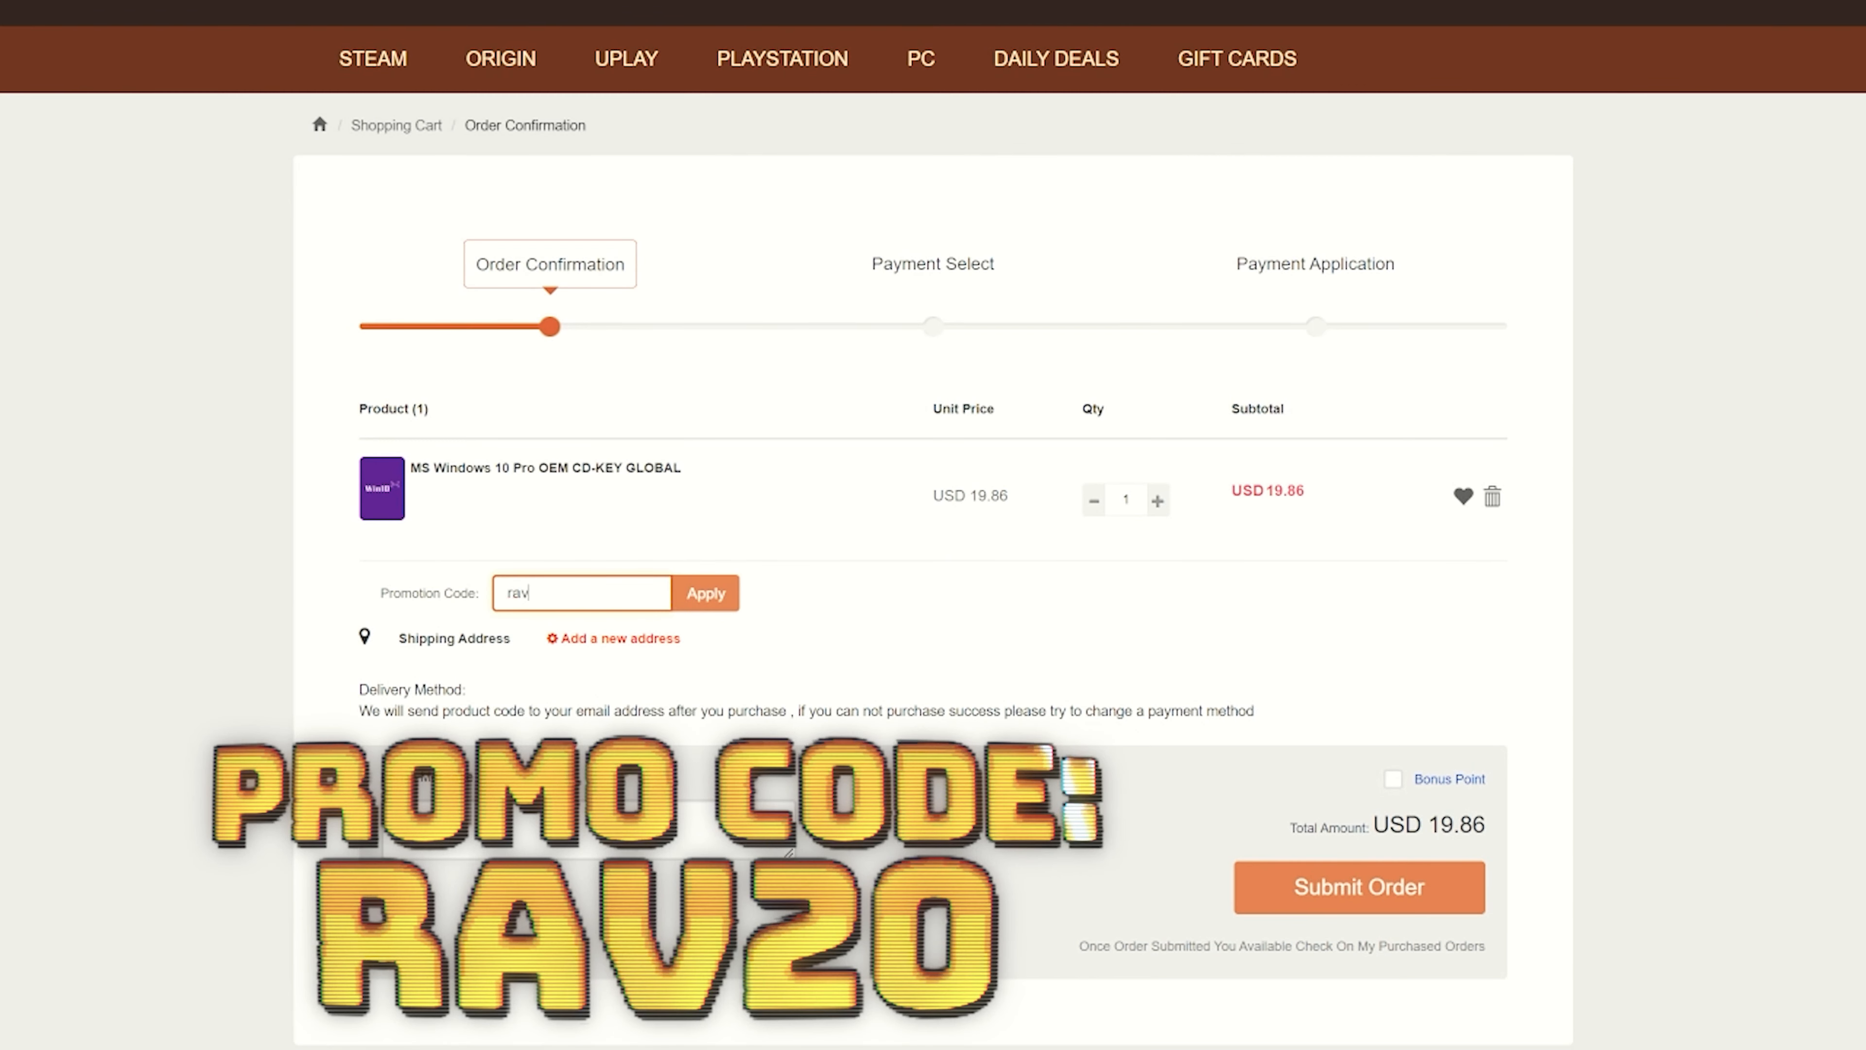
pyautogui.write('20')
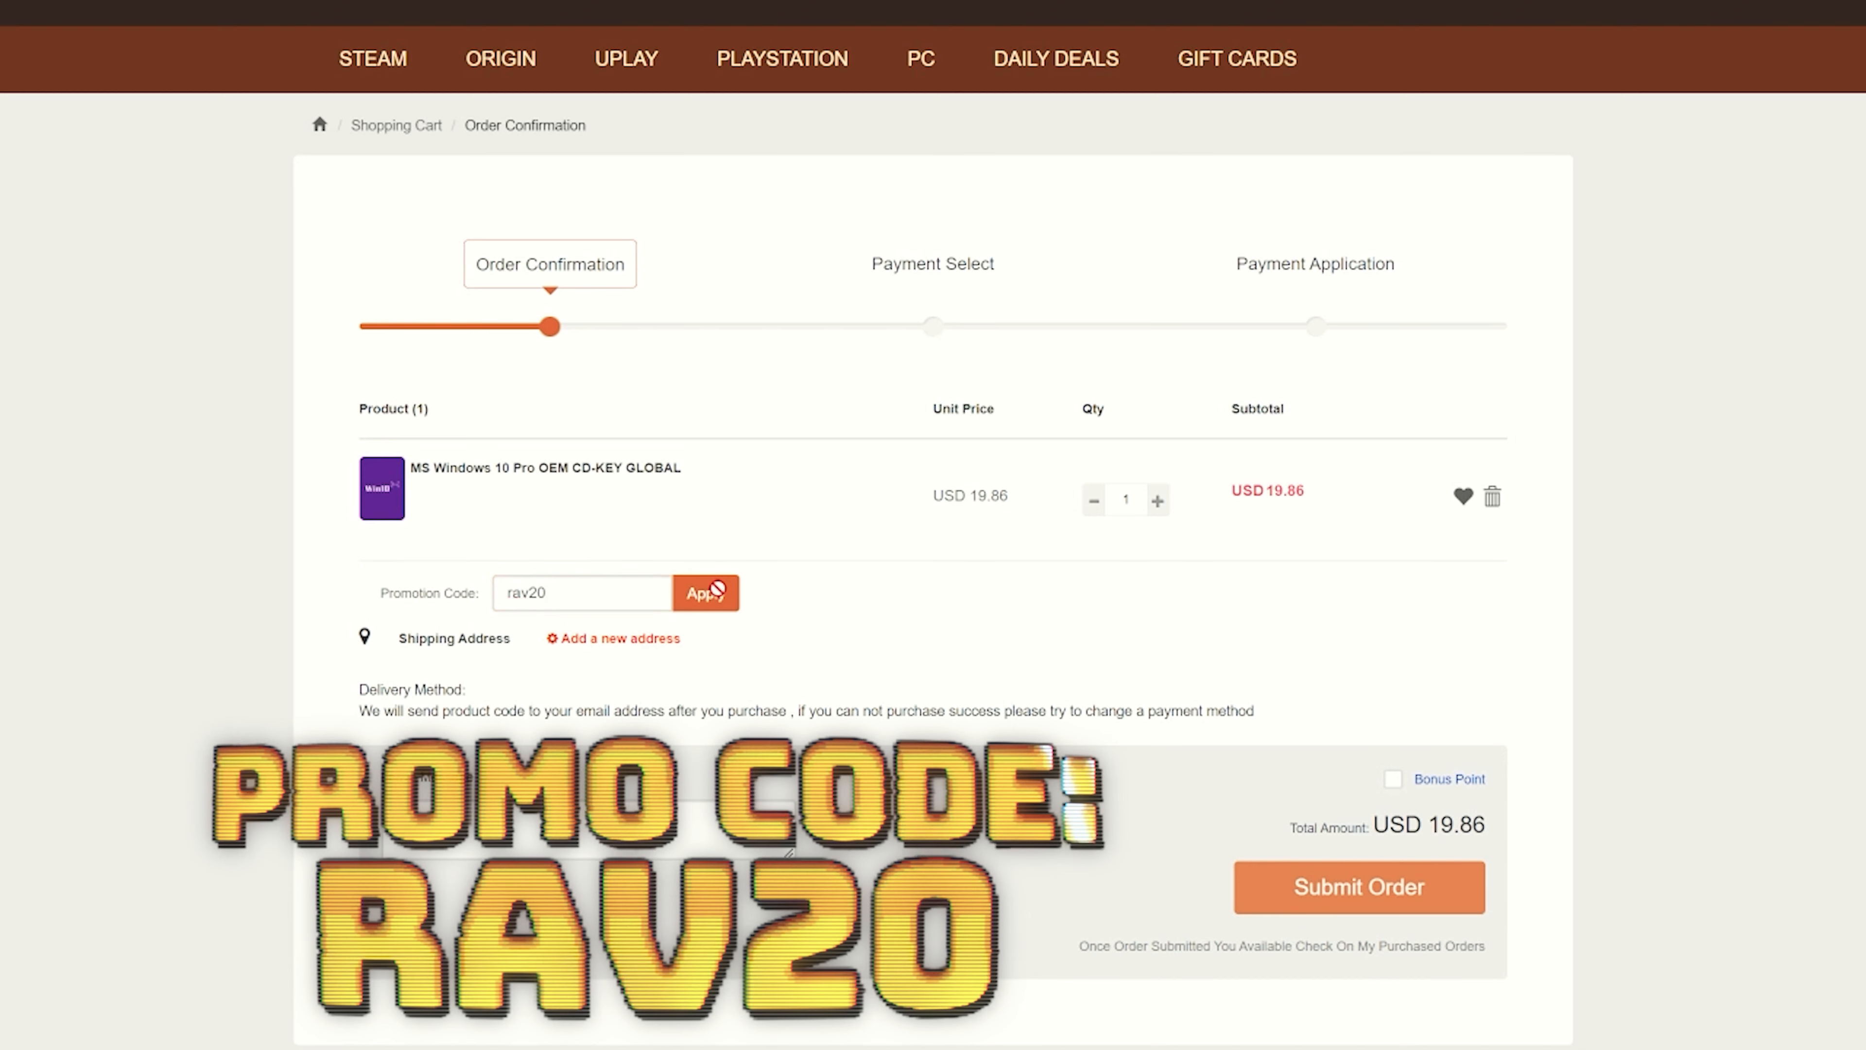
pyautogui.click(706, 593)
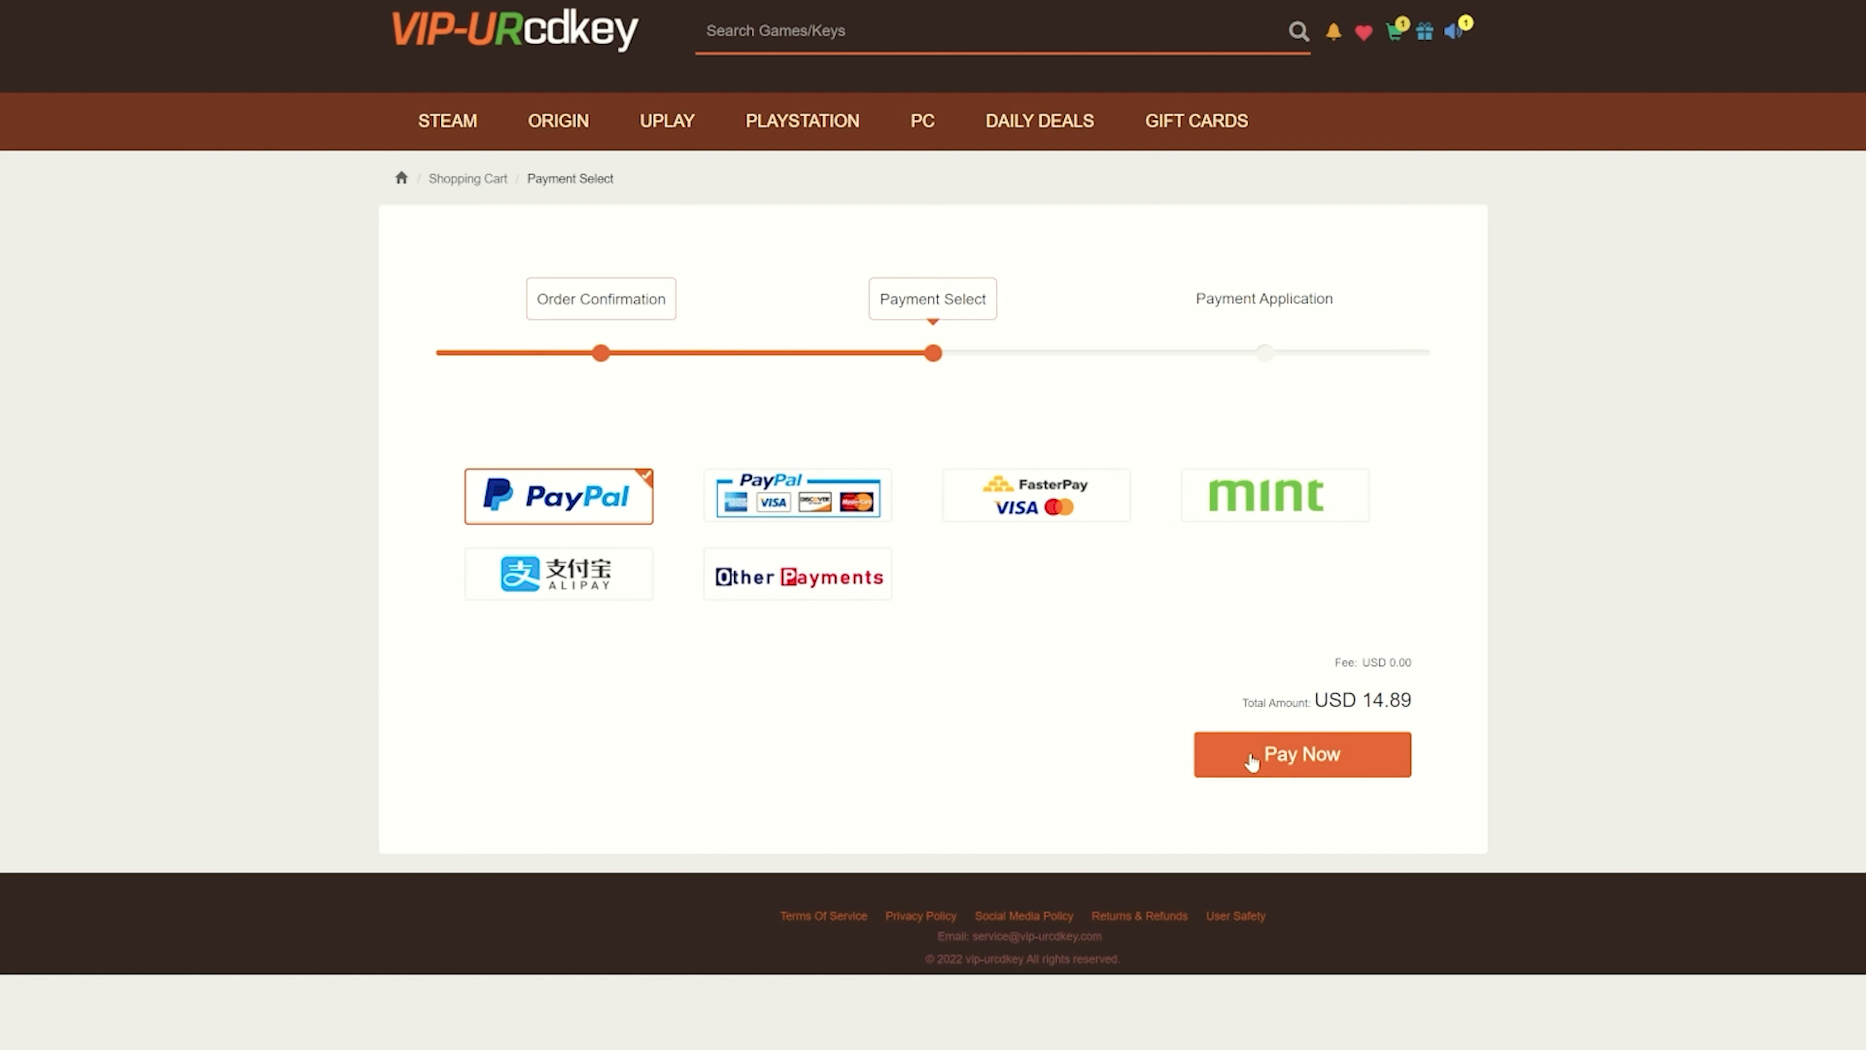
pyautogui.click(1303, 755)
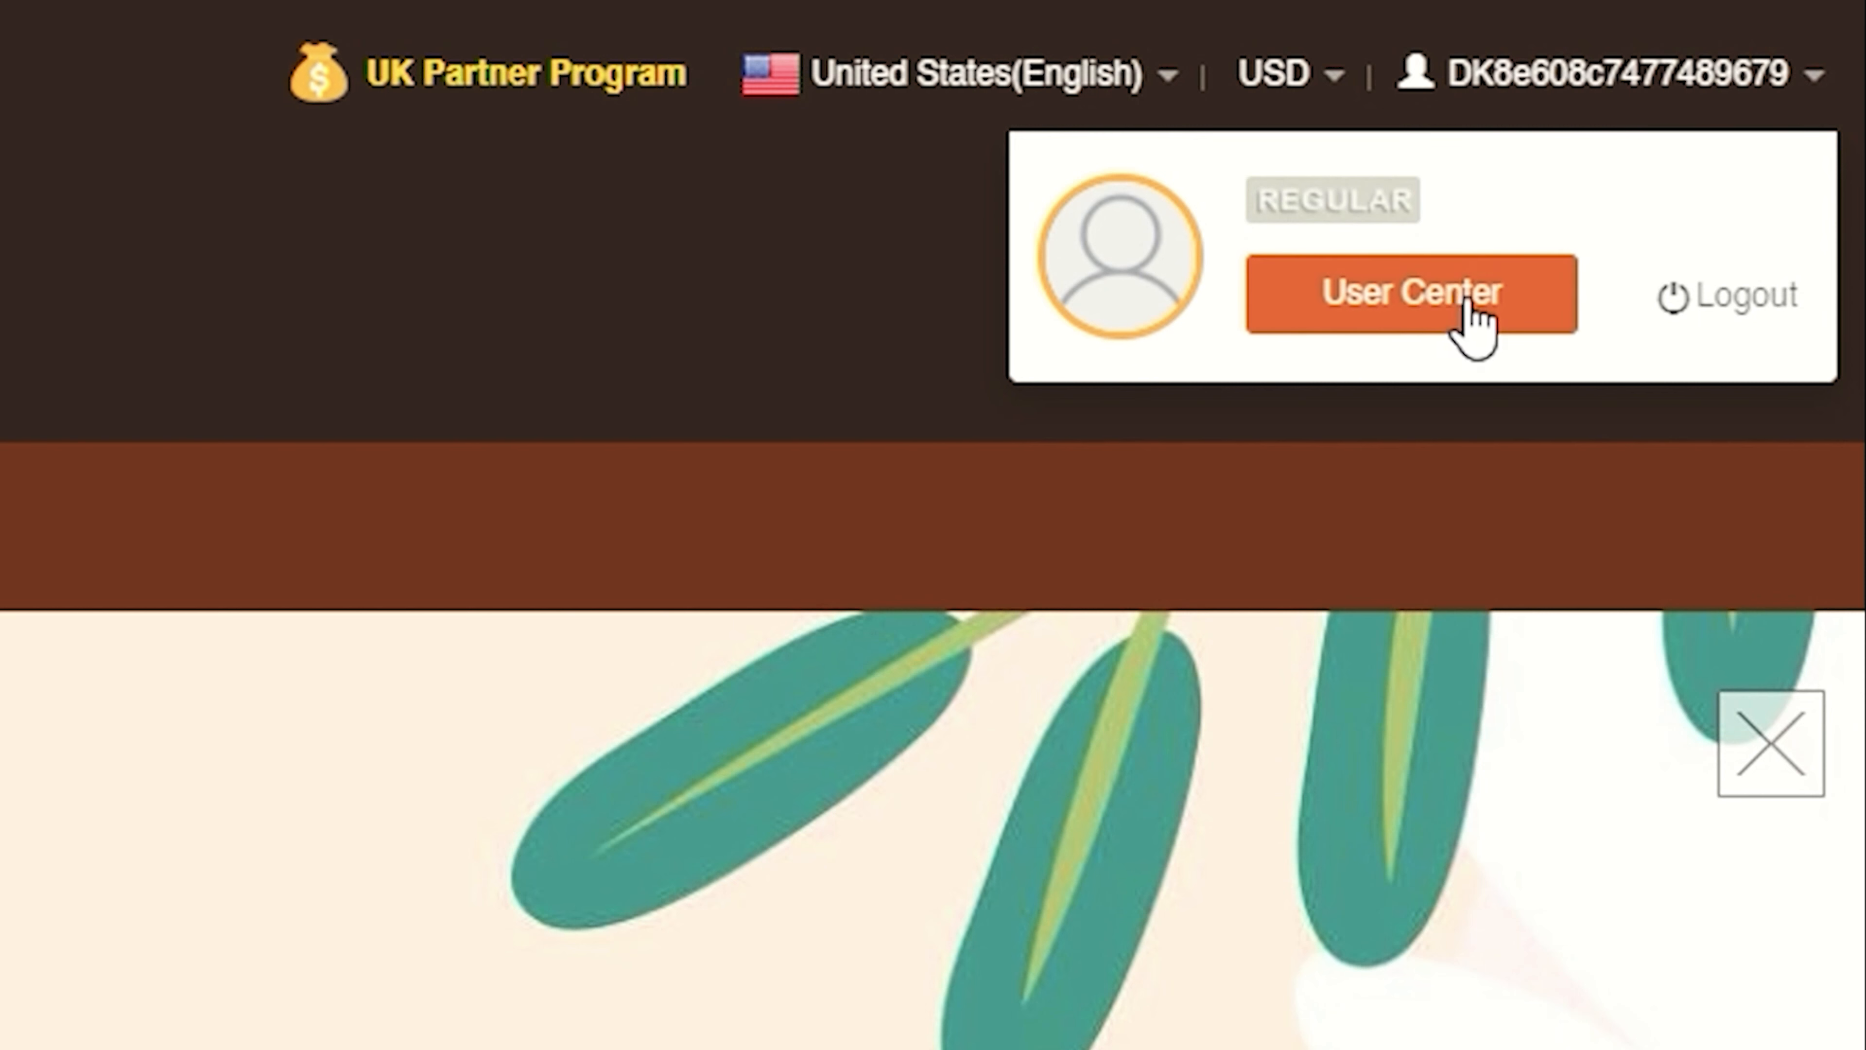
pyautogui.moveTo(1369, 317)
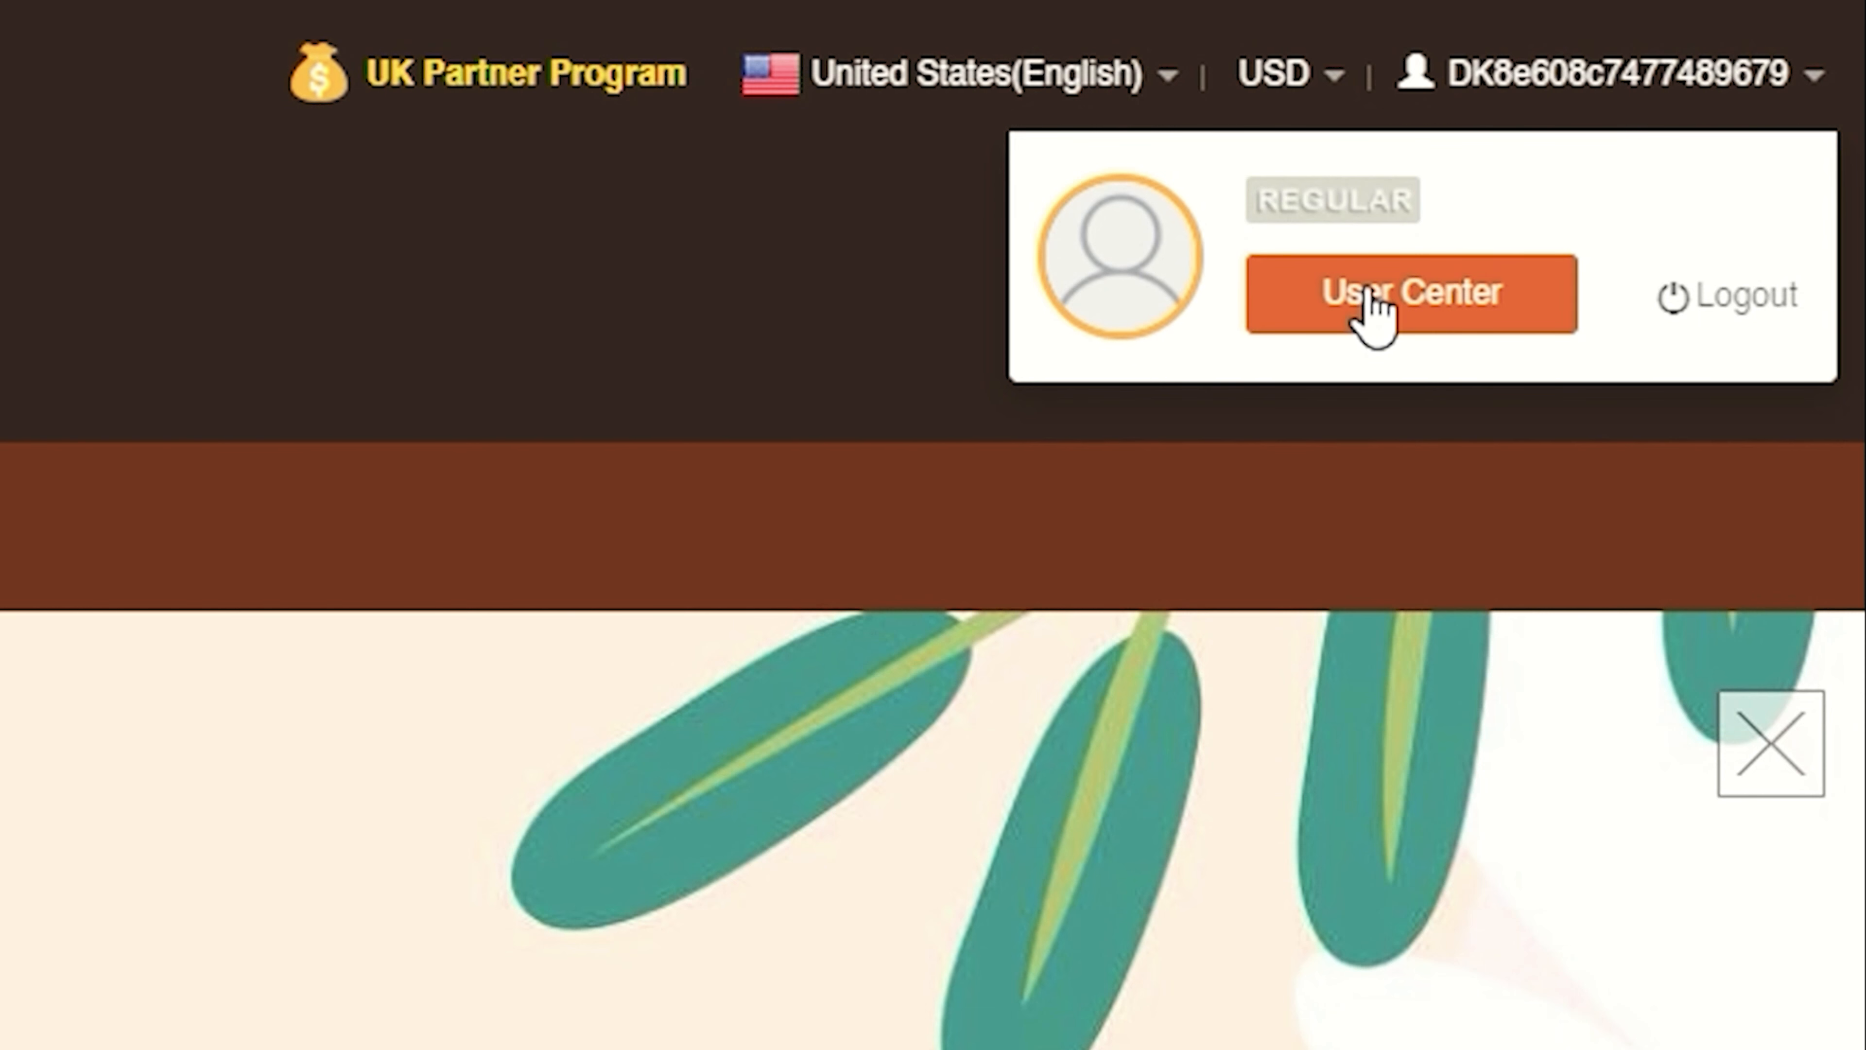
# Visit the account's User Center, then launch Windows Settings from File Explorer's This PC
pyautogui.click(1376, 293)
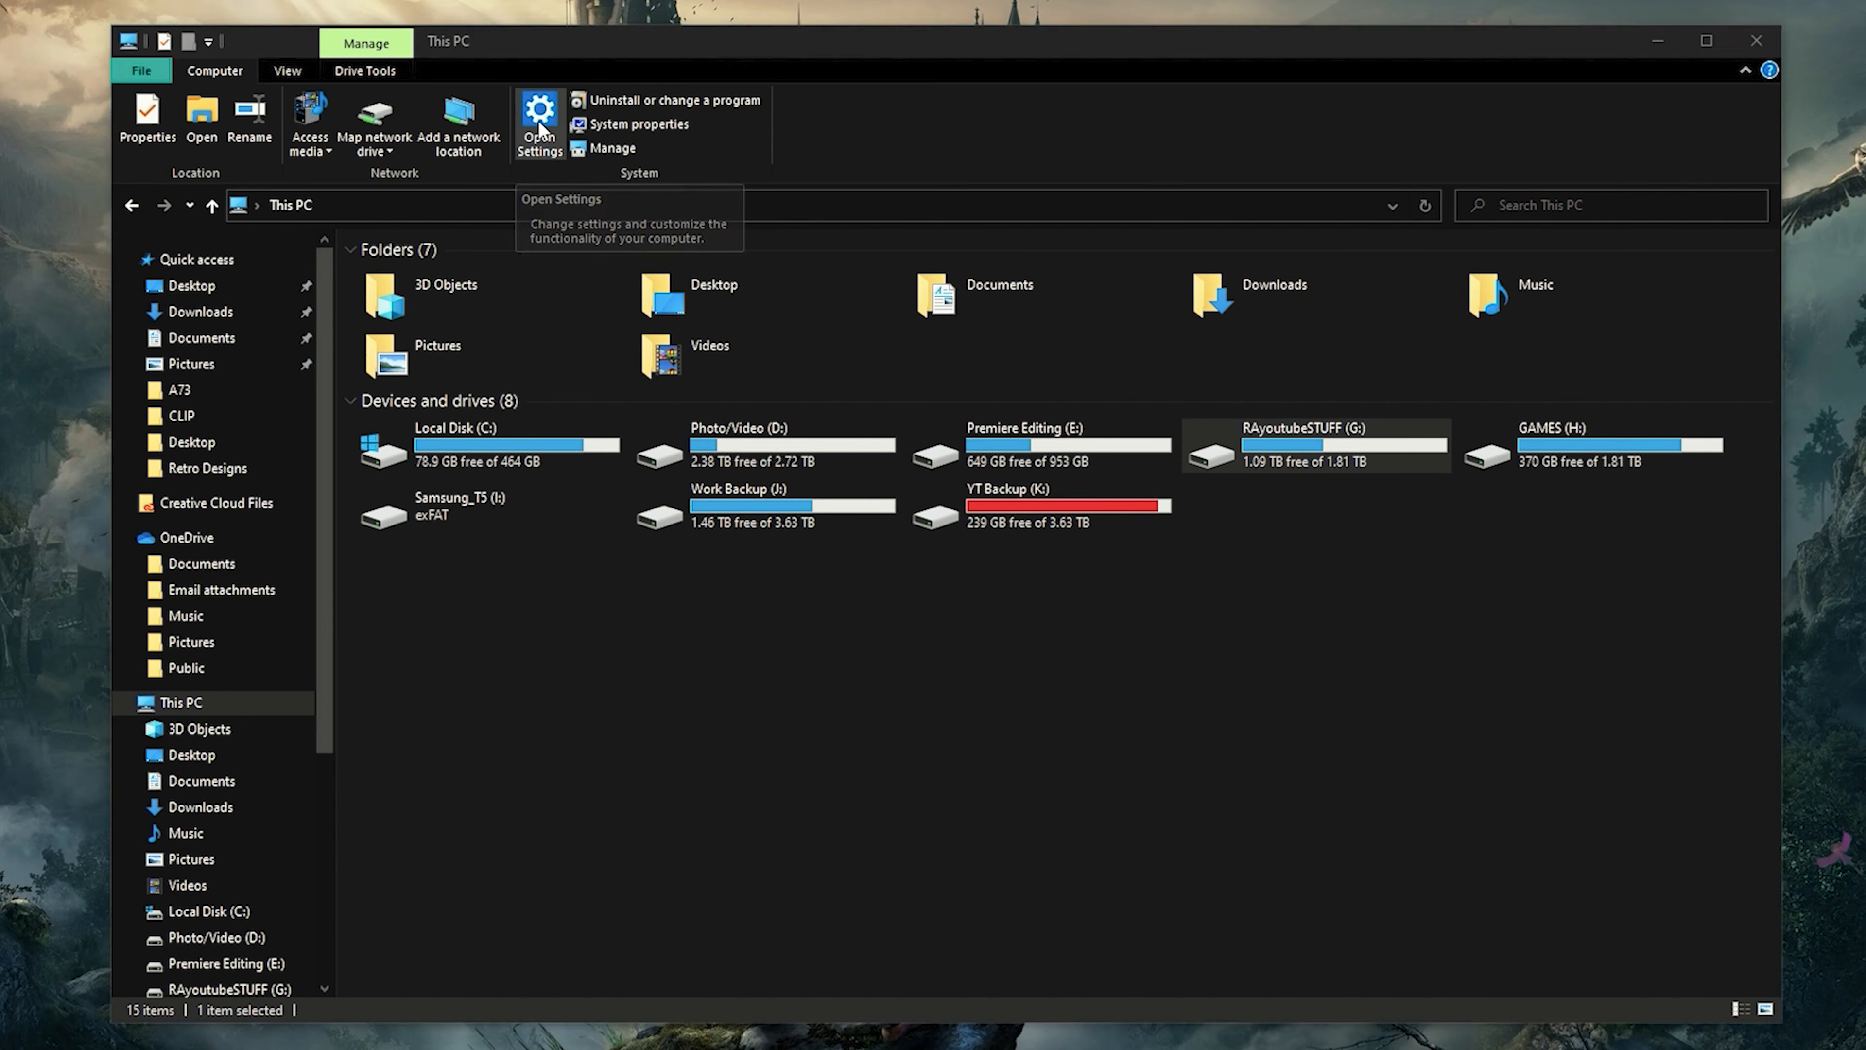
pyautogui.click(540, 108)
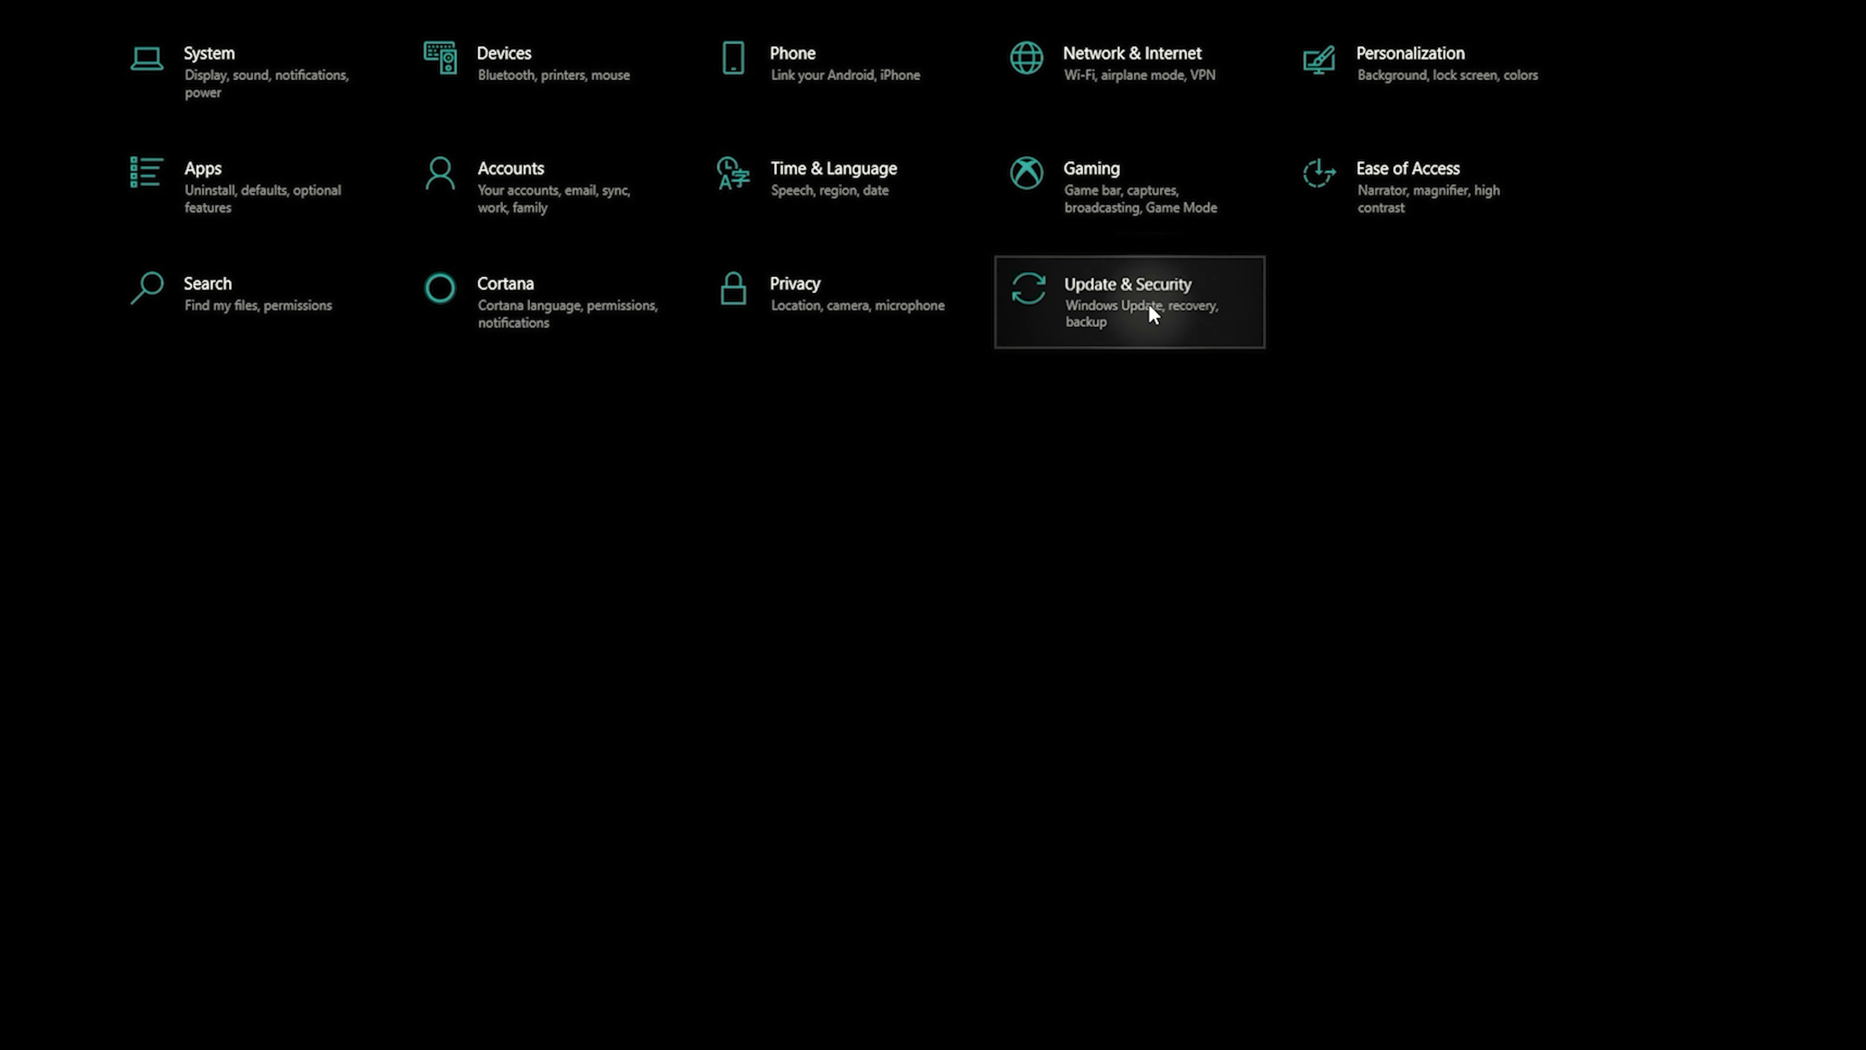
# Reach Update & Security > Activation and start Change product key to get the empty key dialog
pyautogui.click(1145, 315)
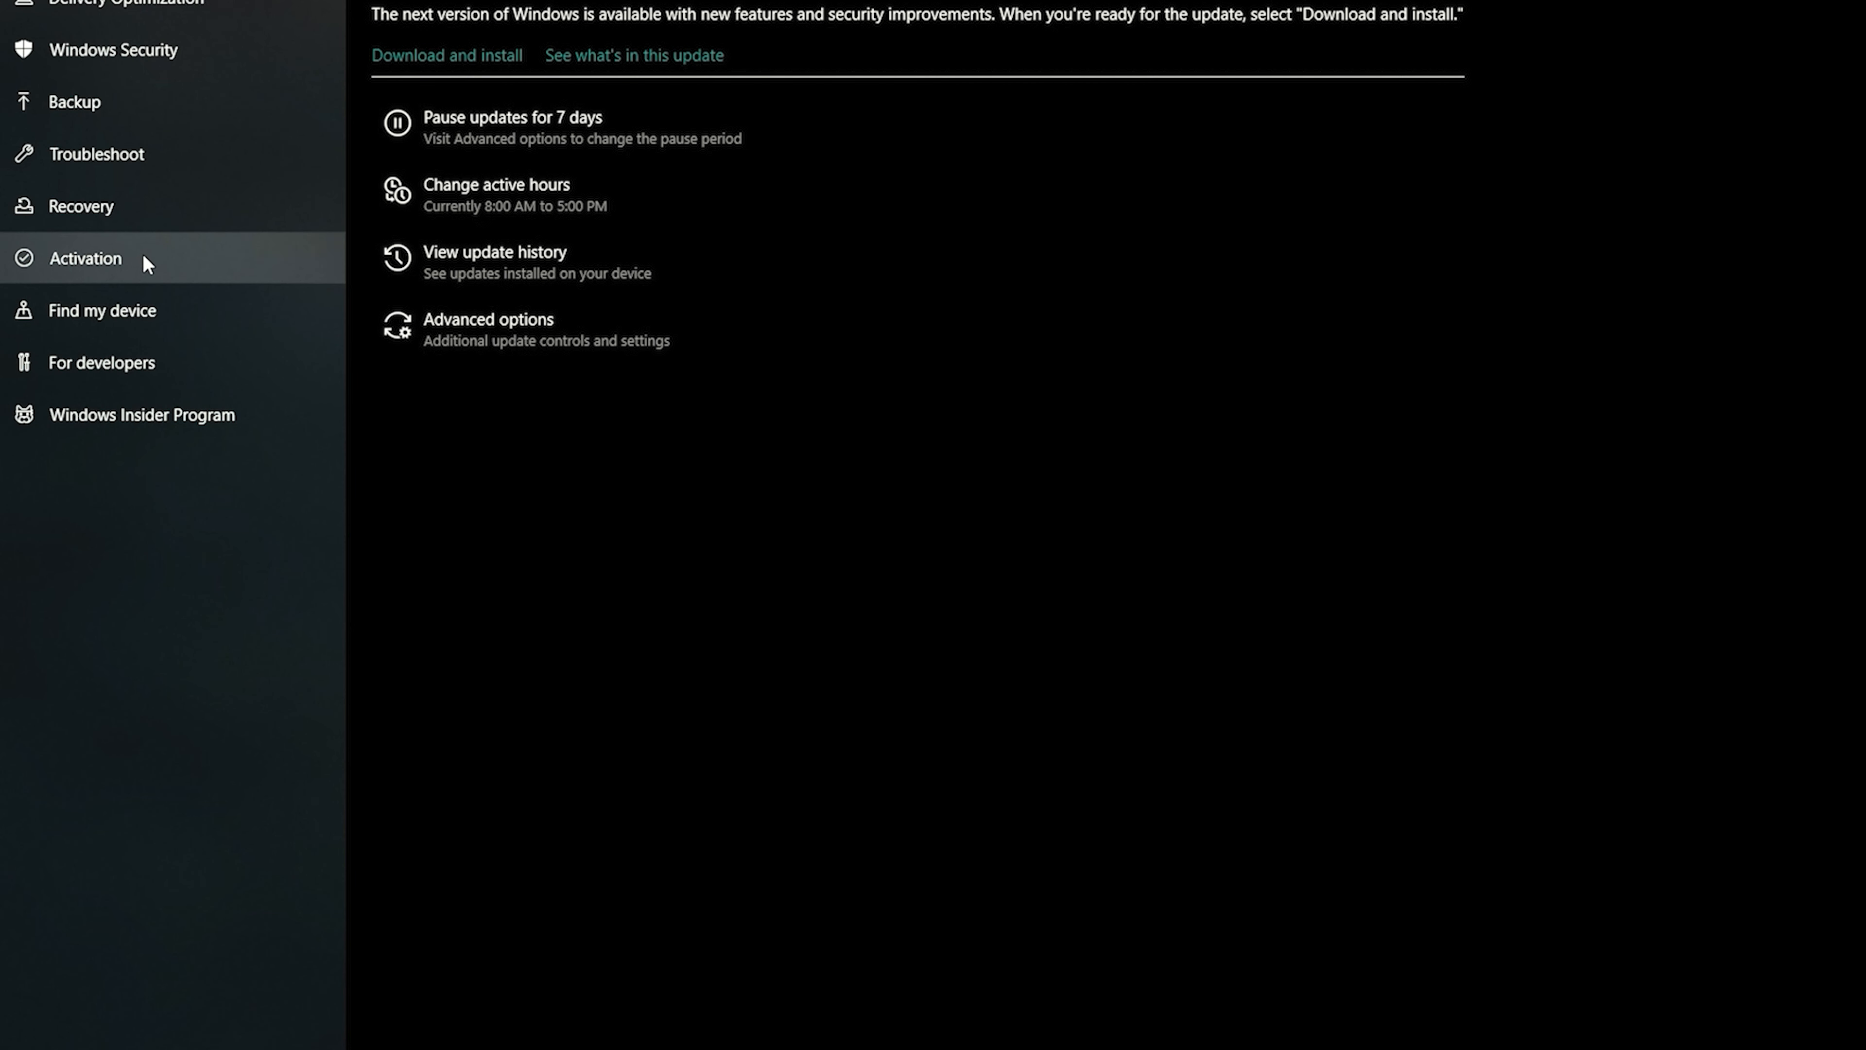
pyautogui.click(86, 259)
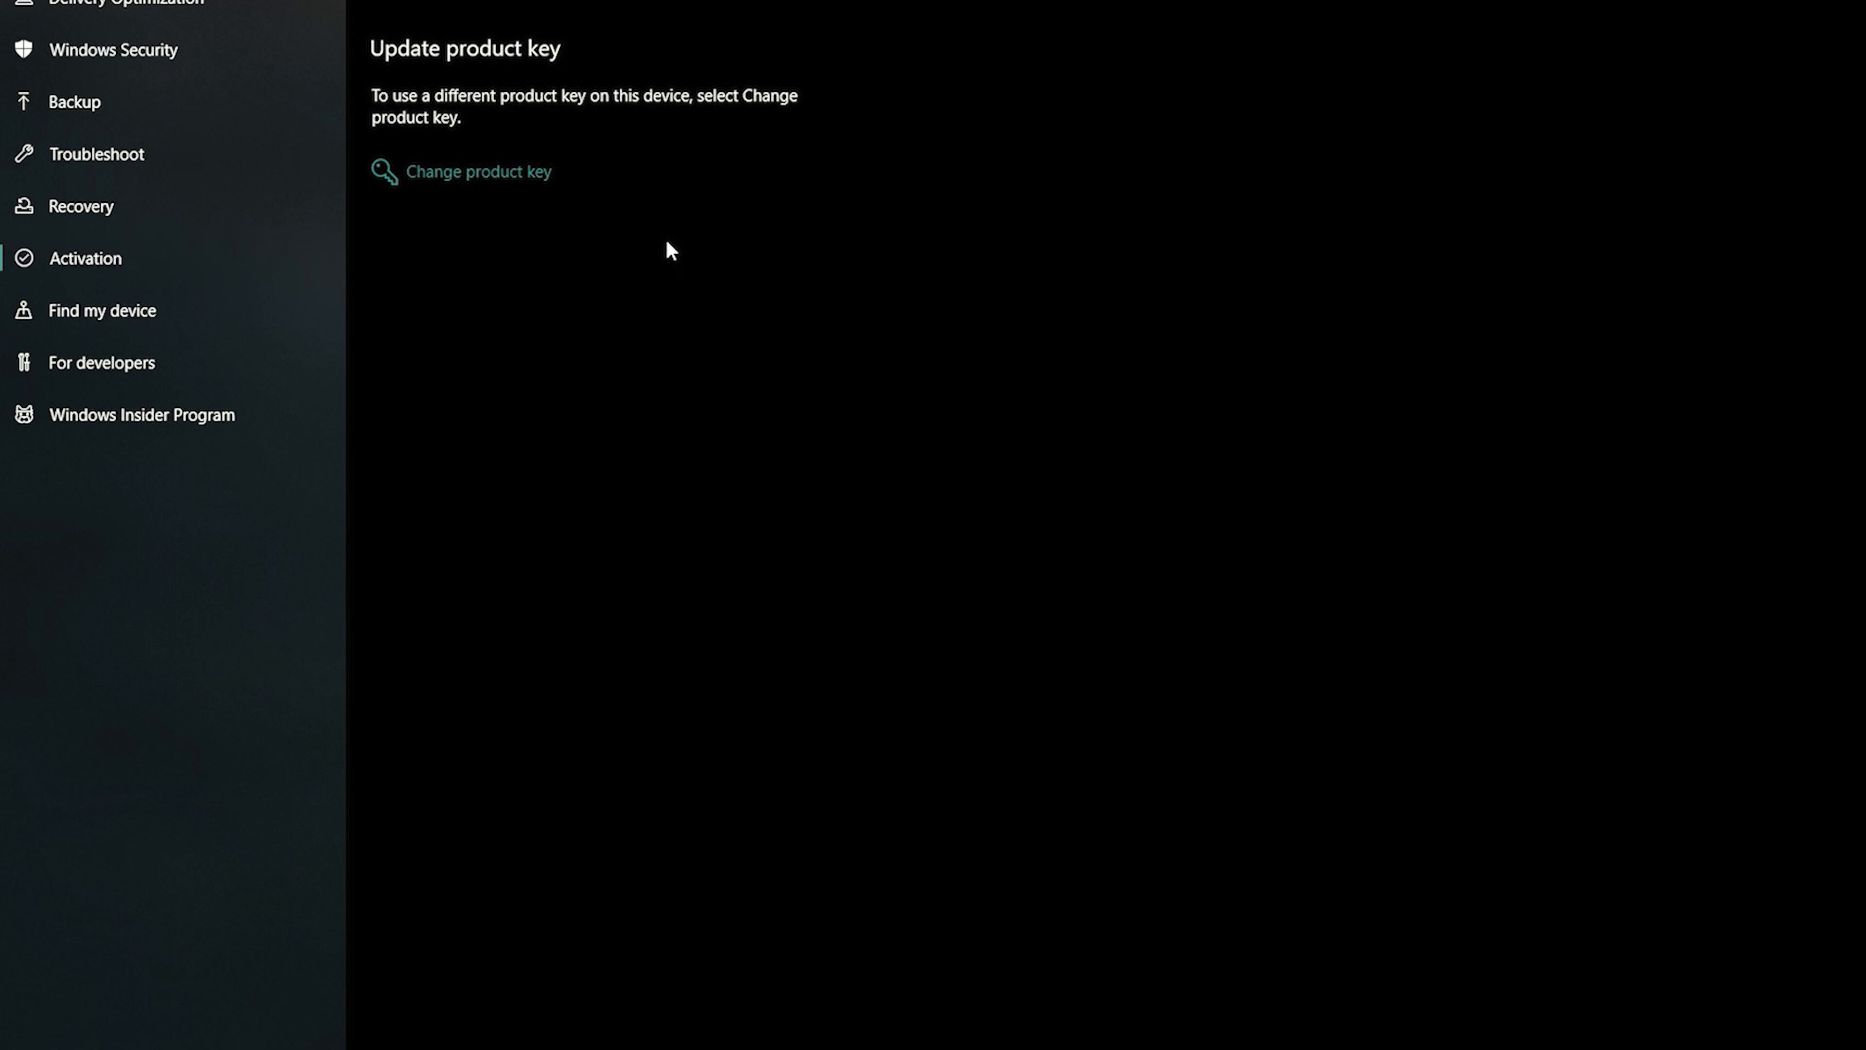
pyautogui.moveTo(514, 185)
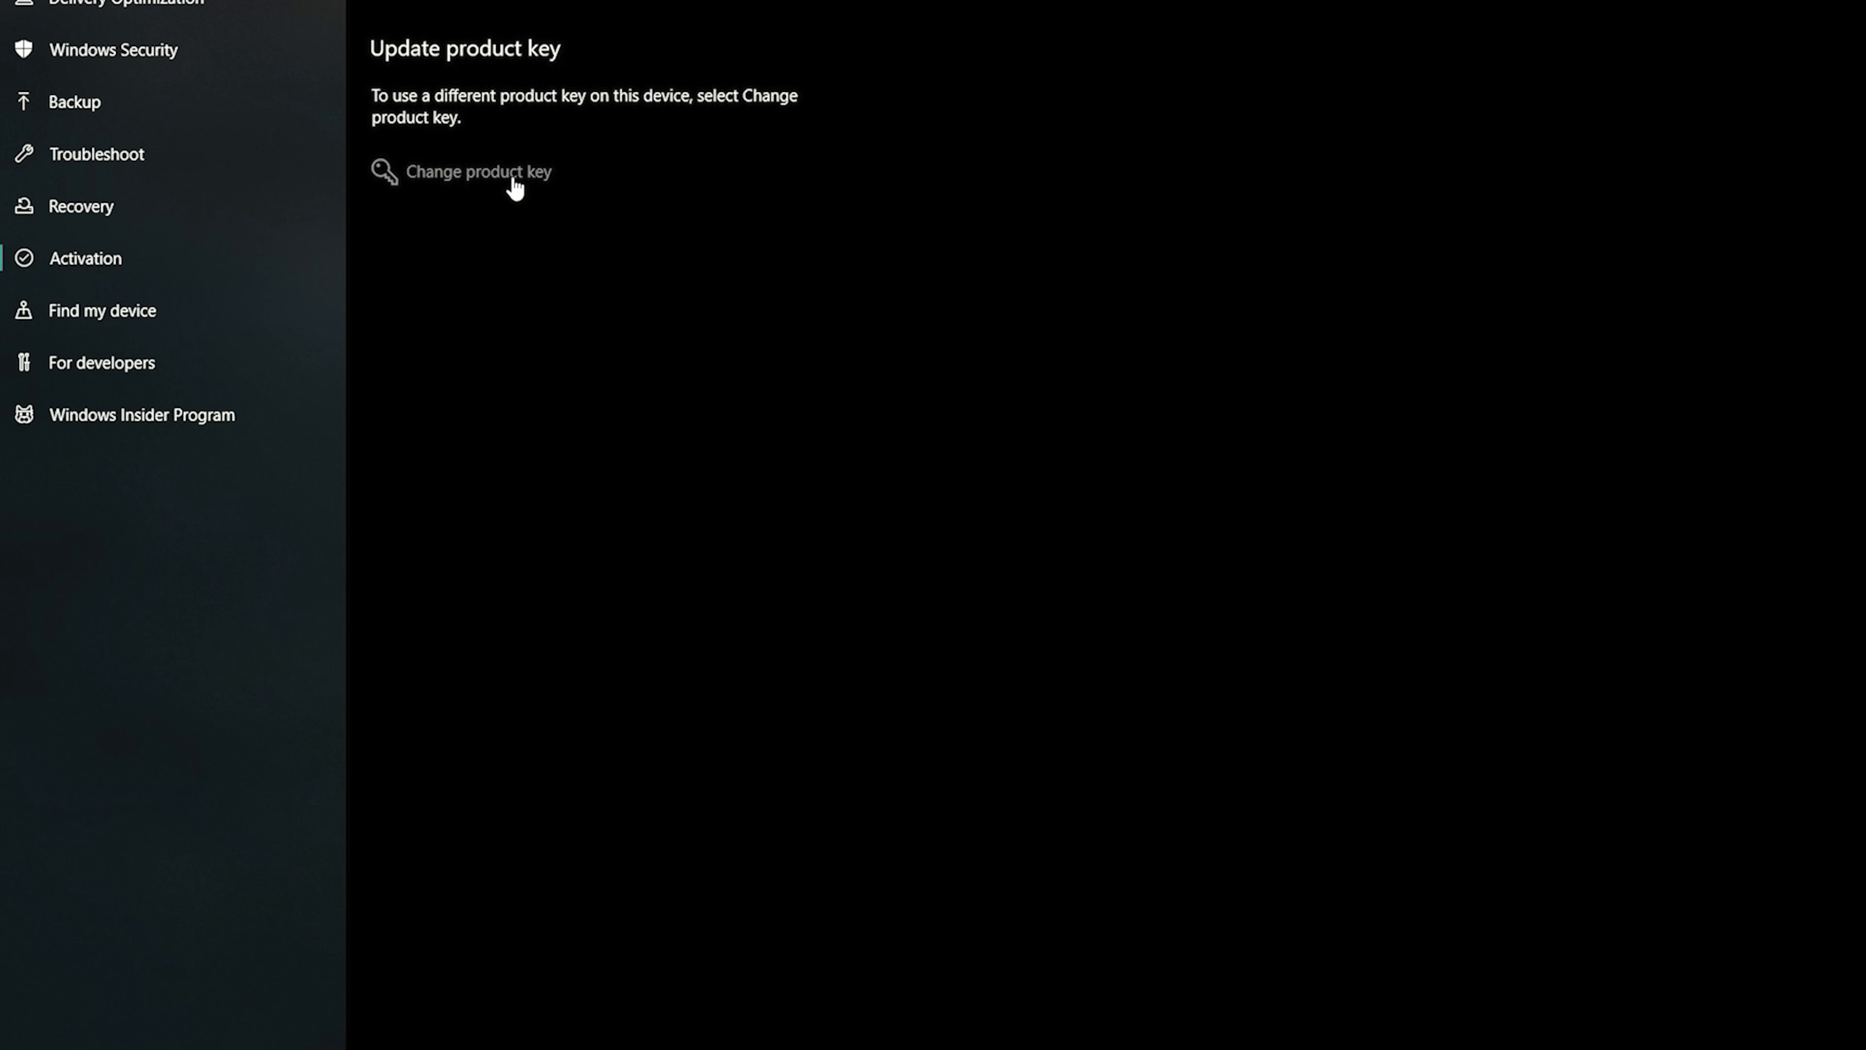
pyautogui.click(484, 173)
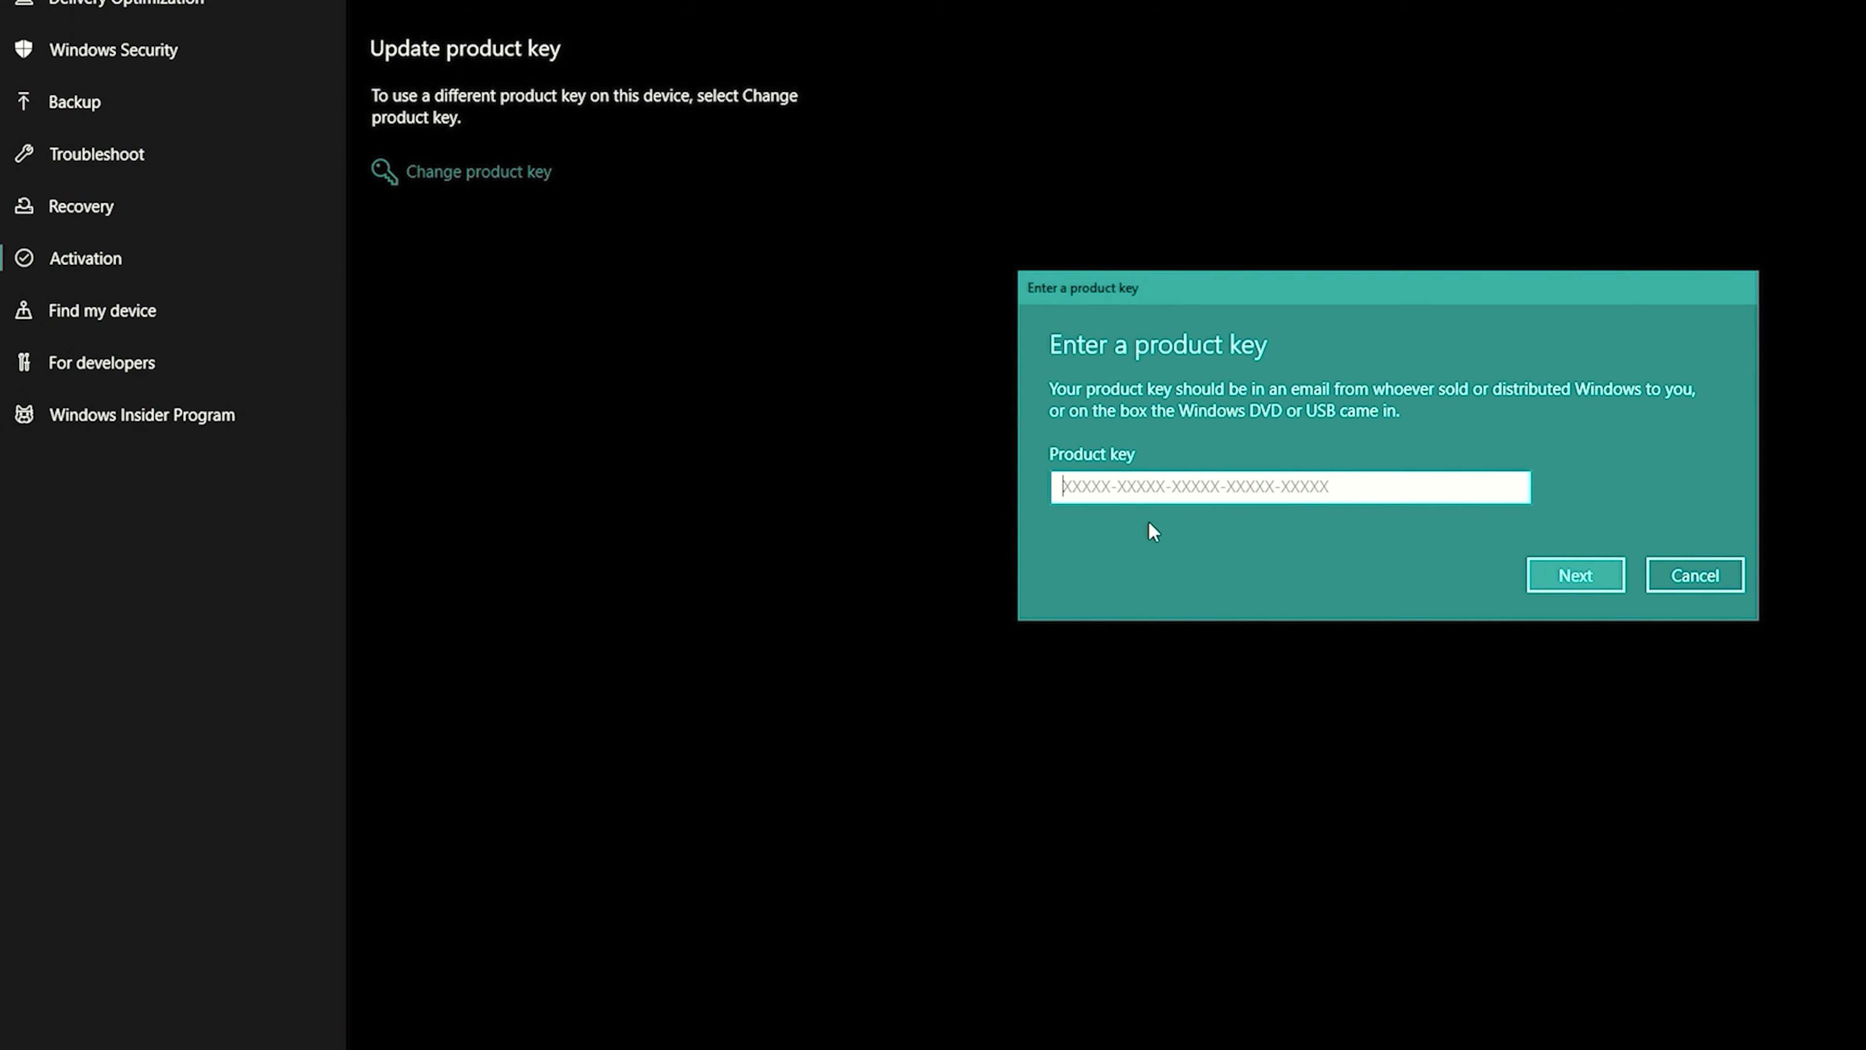